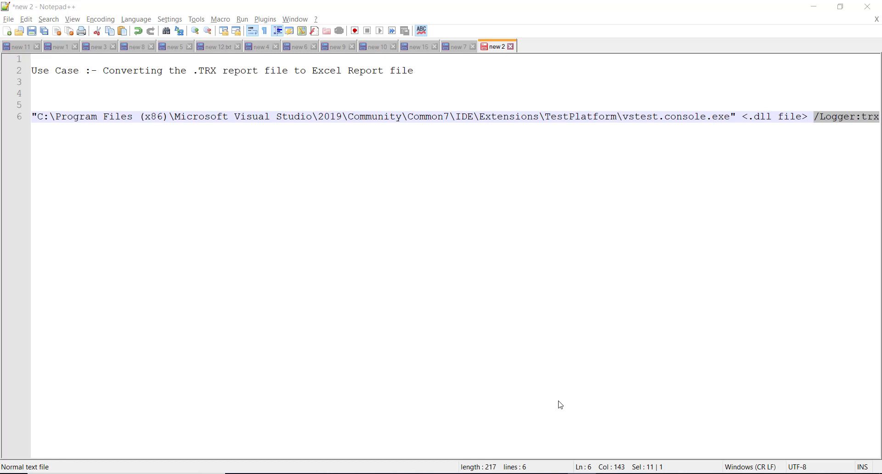
pyautogui.moveTo(737, 114)
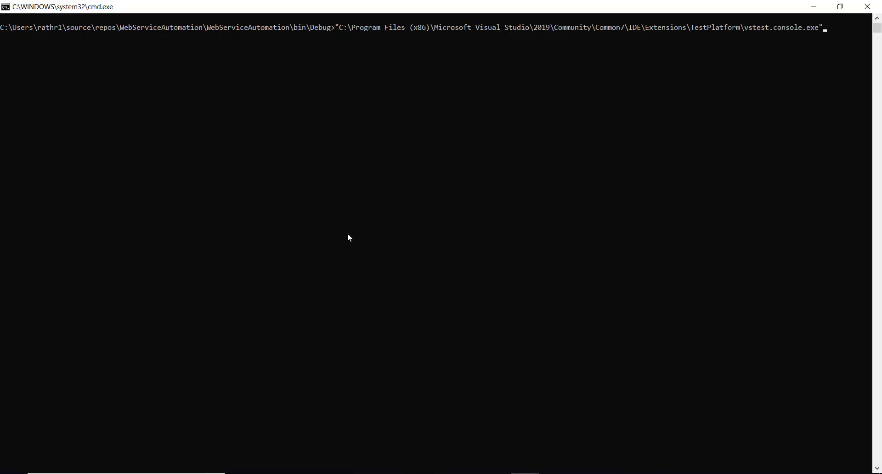
# - Run vstest.console.exe on WebServiceAutomation.dll with trx logging (33 tests: 32 passed, 1 failed)
pyautogui.write('WebServiceAutomation.dll')
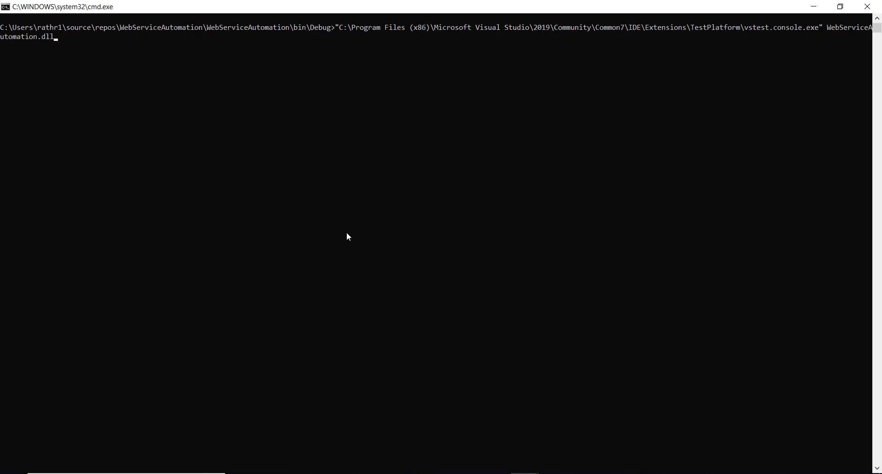
pyautogui.moveTo(779, 55)
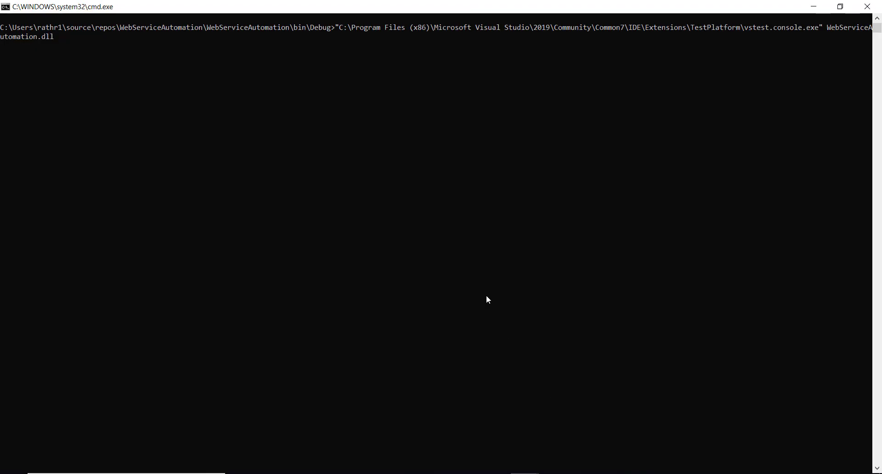
pyautogui.press('Return')
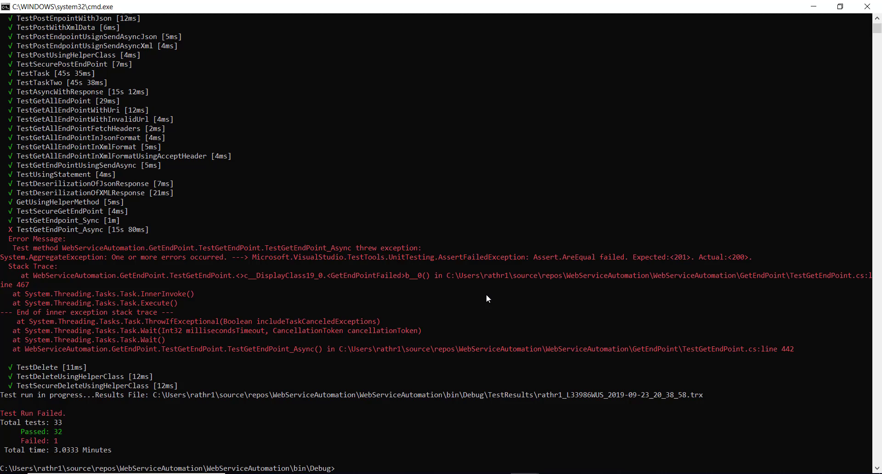
# - Launch File Explorer in the current Debug folder via the explorer command
pyautogui.write('explorer')
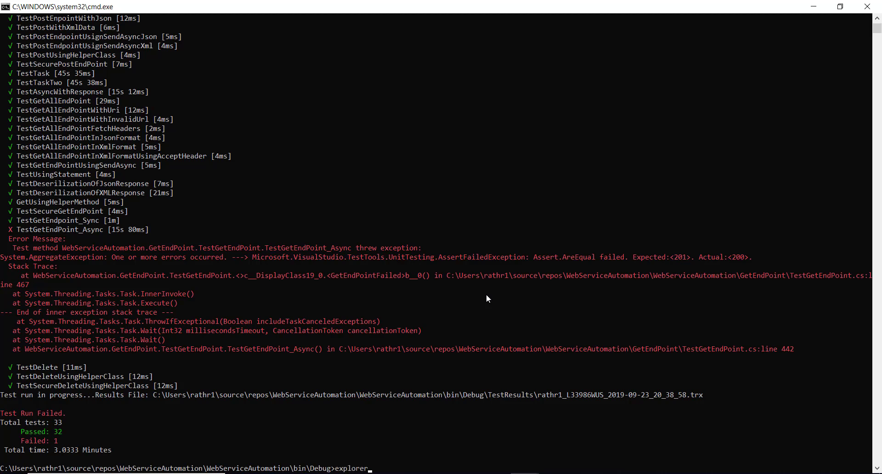
pyautogui.press('Return')
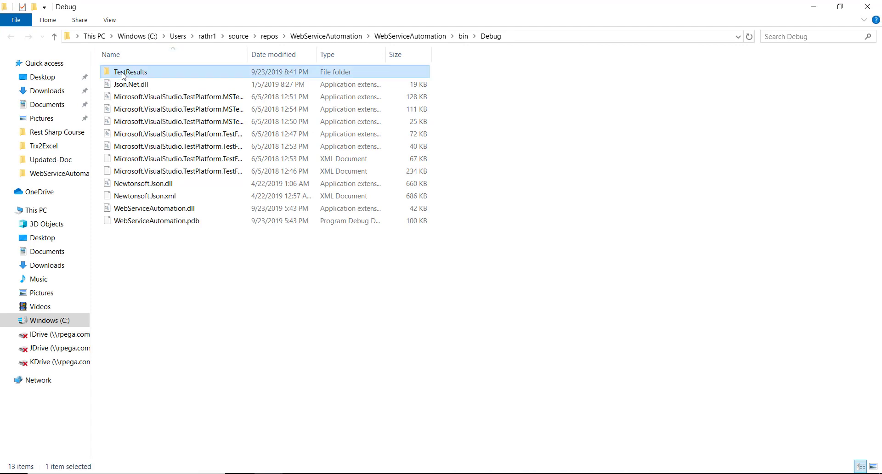
# - Locate the .trx results file inside TestResults and bring the second Command Prompt to the front
pyautogui.doubleClick(130, 71)
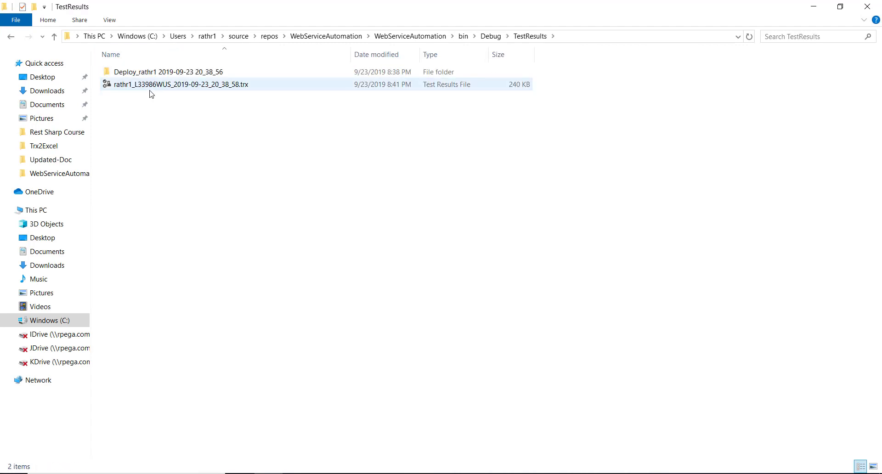
pyautogui.doubleClick(180, 84)
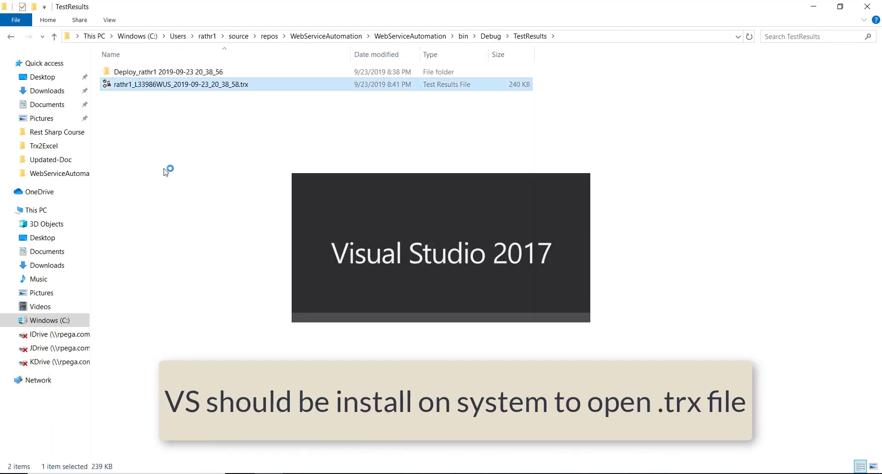
pyautogui.doubleClick(179, 84)
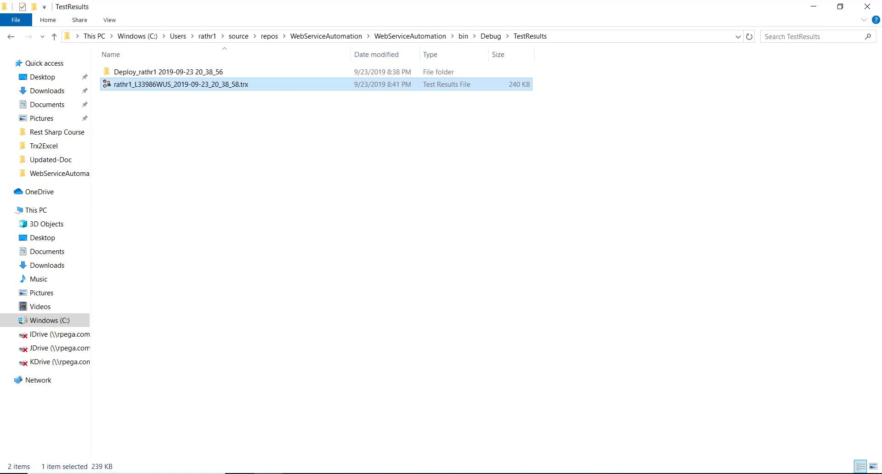
pyautogui.rightClick(180, 84)
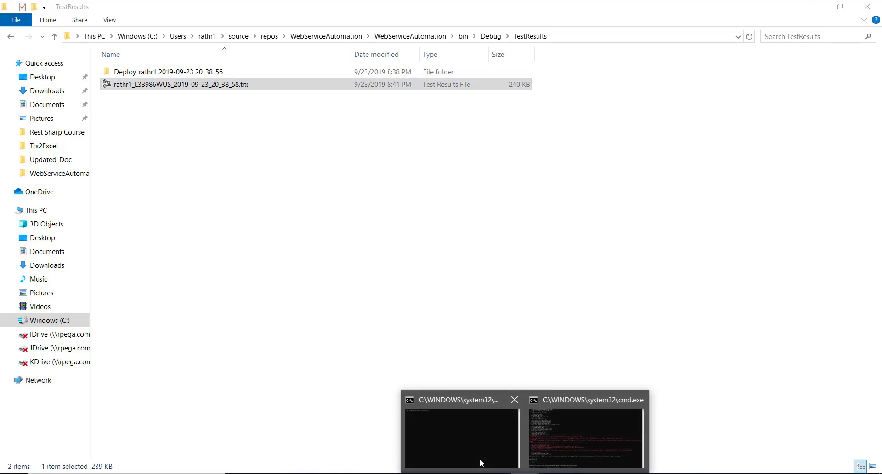
pyautogui.click(585, 438)
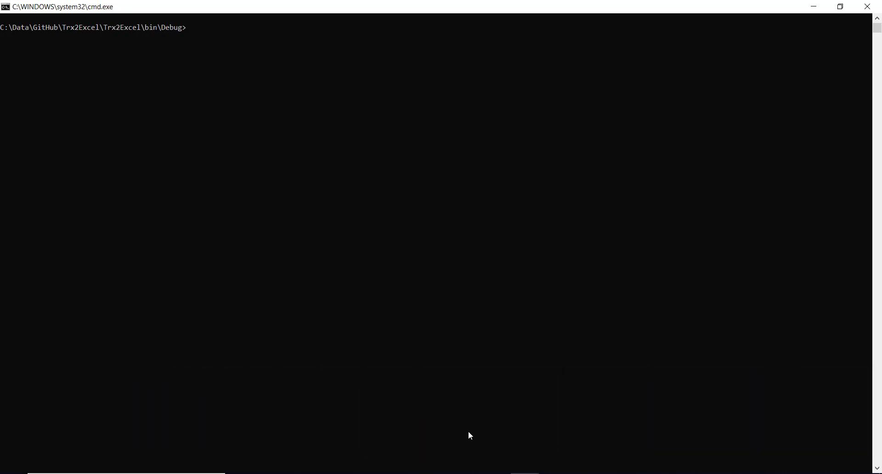
# - Run Trx2Excel.exe on the .trx file, writing TestResult.xlsx into the TestResults folder
pyautogui.write('Trx2Excel.exe')
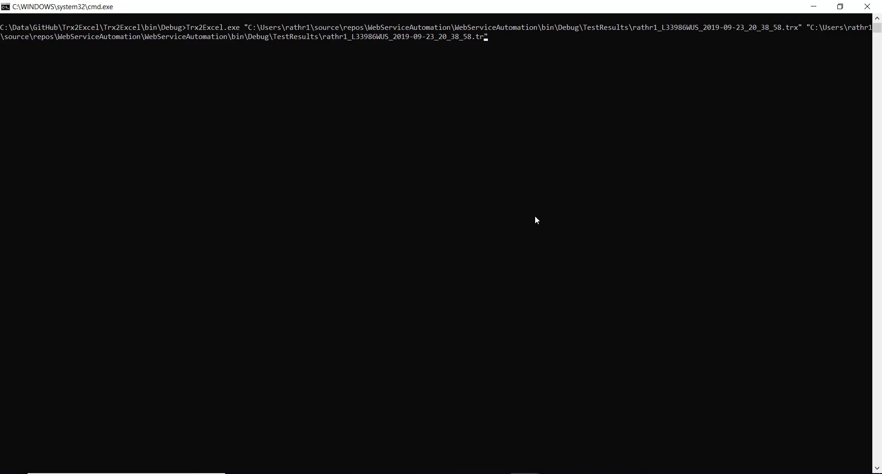
pyautogui.press('backspace')
pyautogui.write('T')
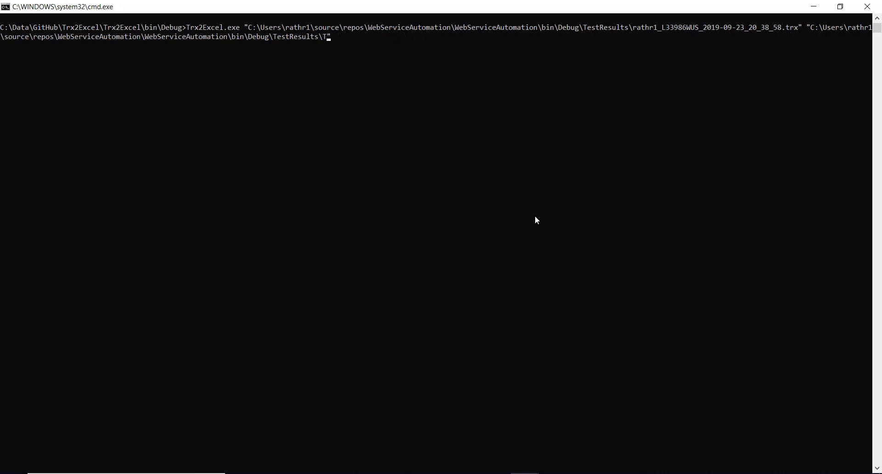
pyautogui.write('estResu')
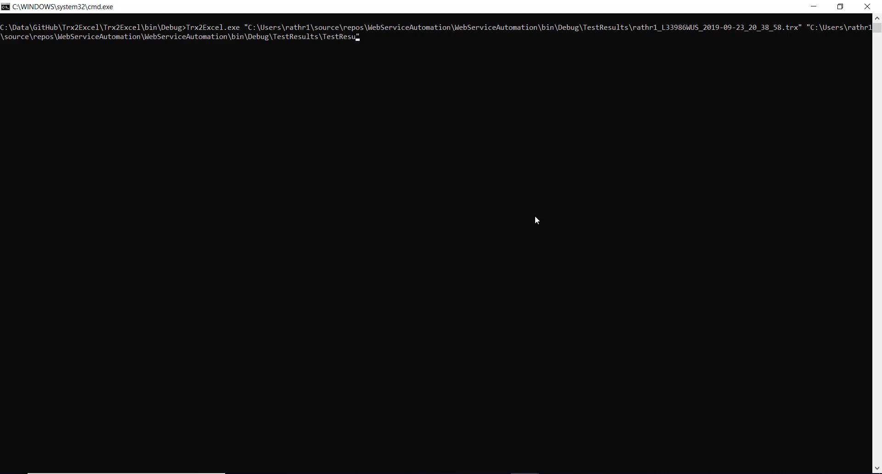
pyautogui.write('lt.xlsx')
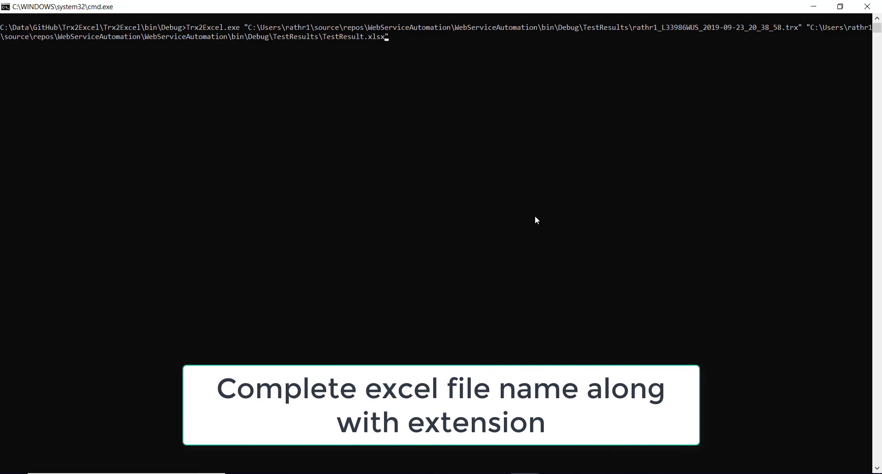
pyautogui.press('Return')
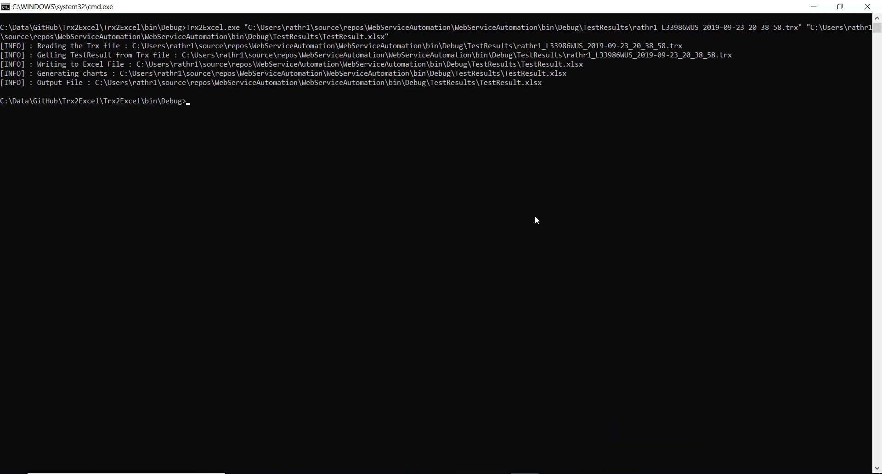
pyautogui.moveTo(79, 96)
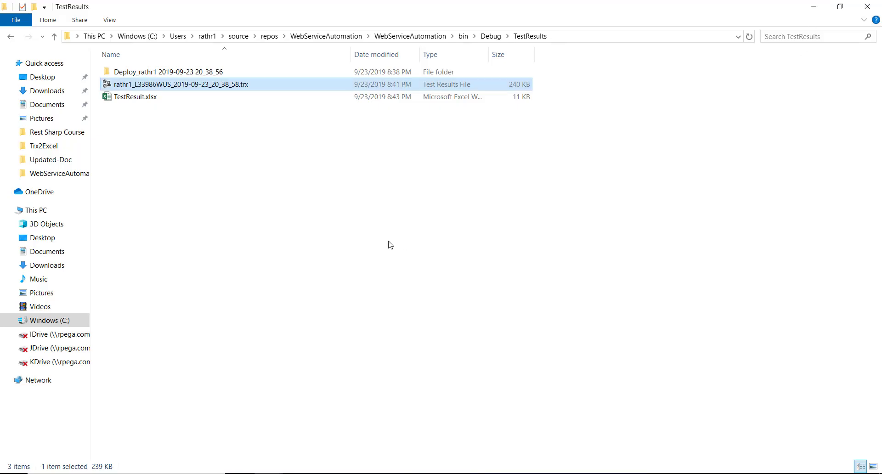
# - Open the generated TestResult.xlsx from TestResults in Excel, showing three passed DeleteEndPoint tests
pyautogui.click(166, 122)
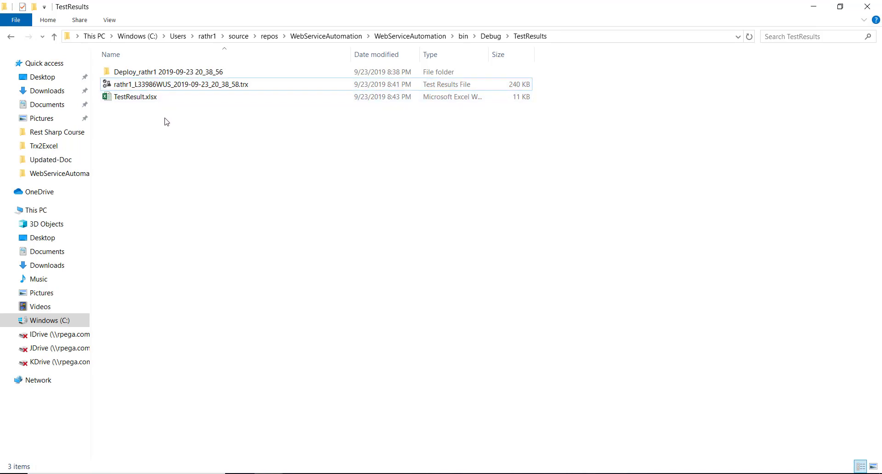
pyautogui.doubleClick(135, 96)
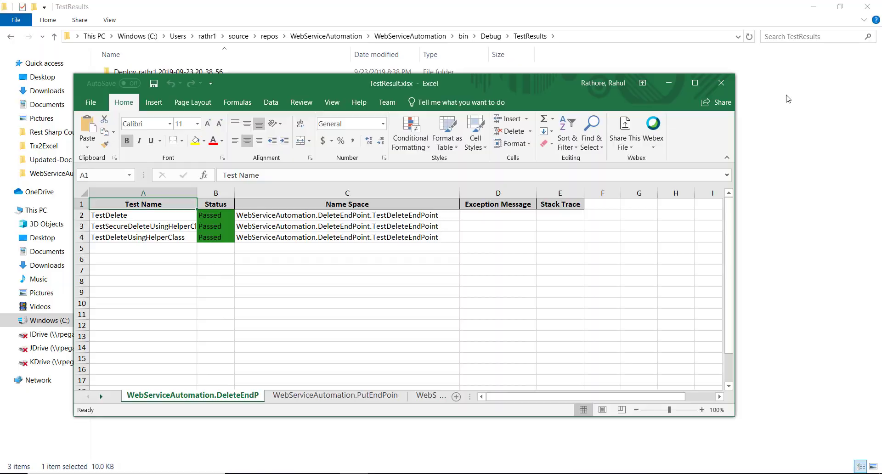
# - Maximize Excel and review PutEndPoint, ParallelExecution, GetEndPoint (one failed) and PostEndPoint sheets
pyautogui.click(694, 83)
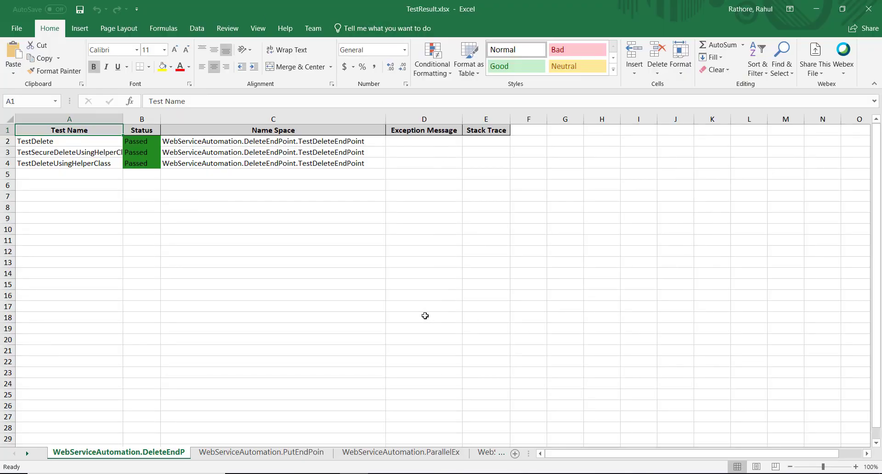
pyautogui.moveTo(219, 74)
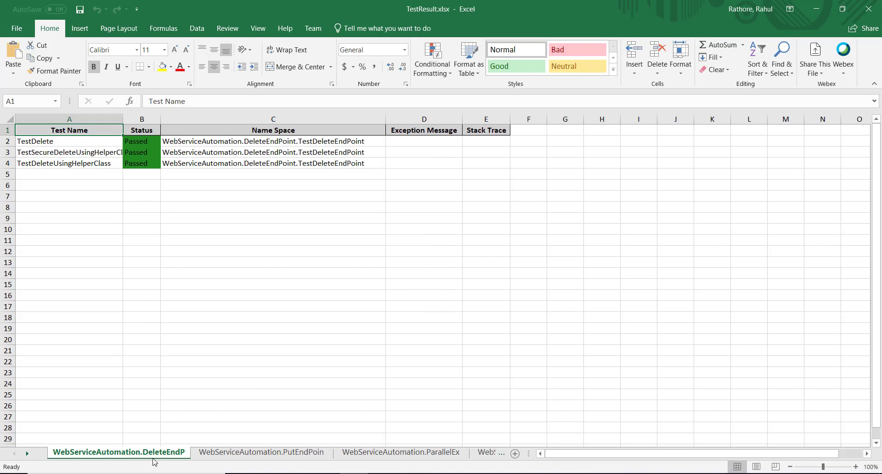
pyautogui.click(260, 452)
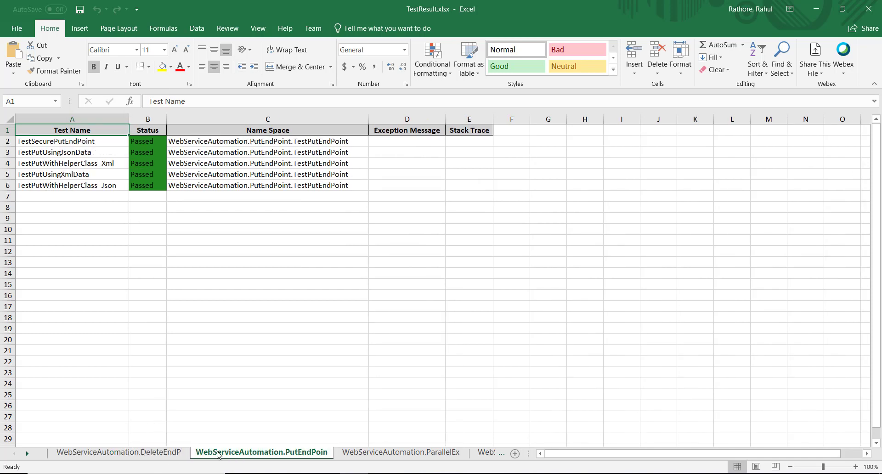
pyautogui.click(400, 452)
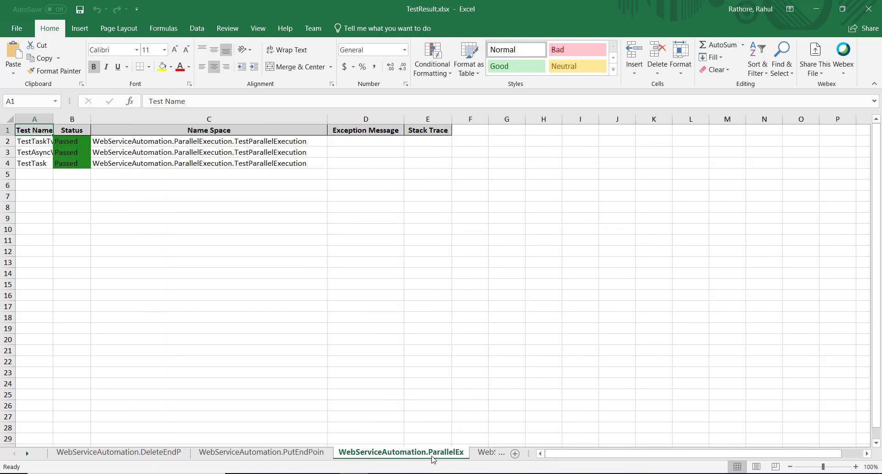
pyautogui.click(398, 453)
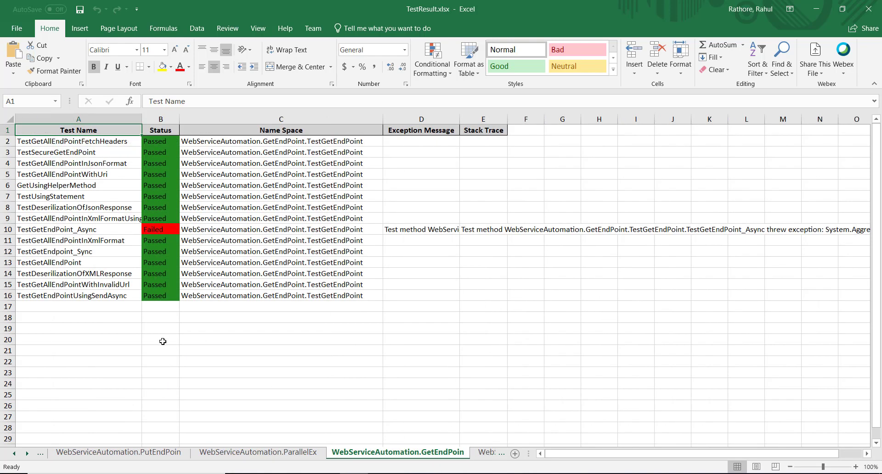
pyautogui.moveTo(120, 241)
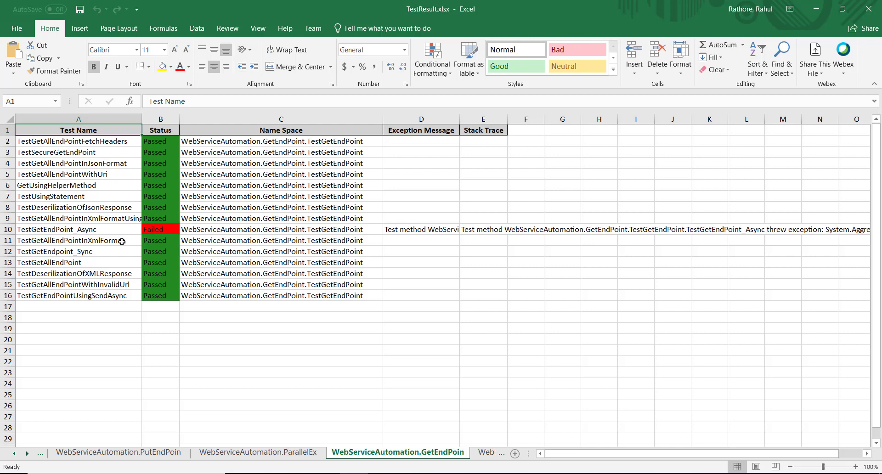
pyautogui.click(421, 229)
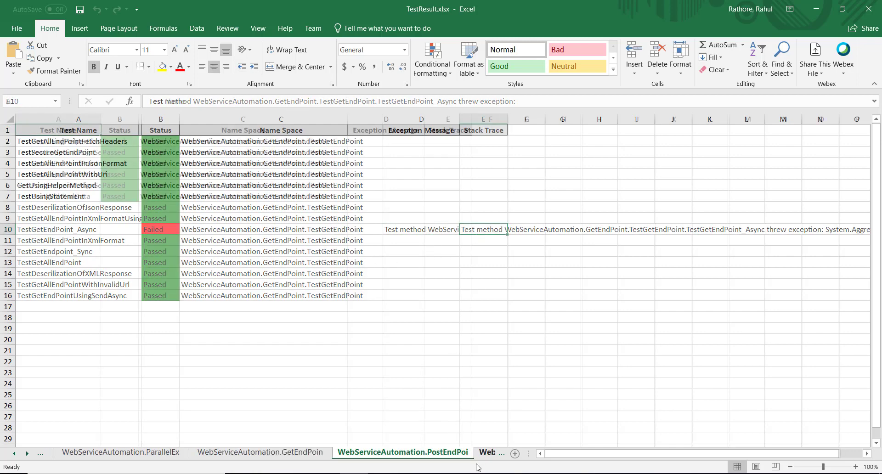
# - Show the Result Chart sheet: 32 passed, 1 failed, 0 skipped, with pie and bar charts
pyautogui.click(352, 452)
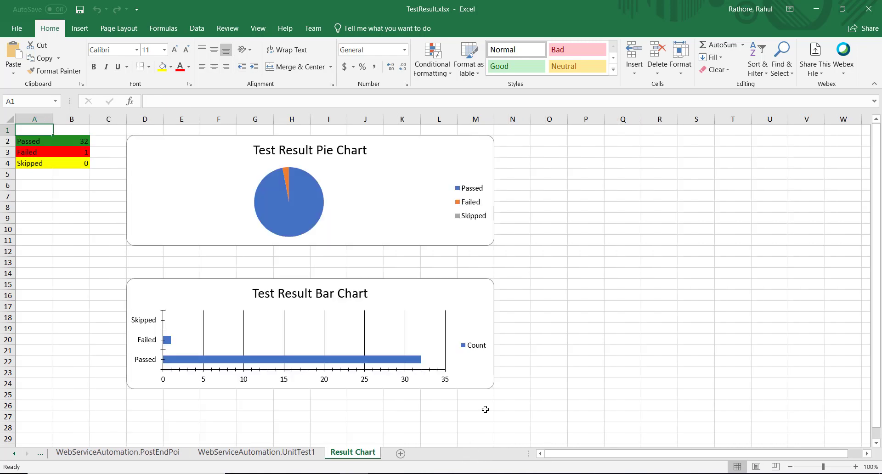
pyautogui.moveTo(585, 347)
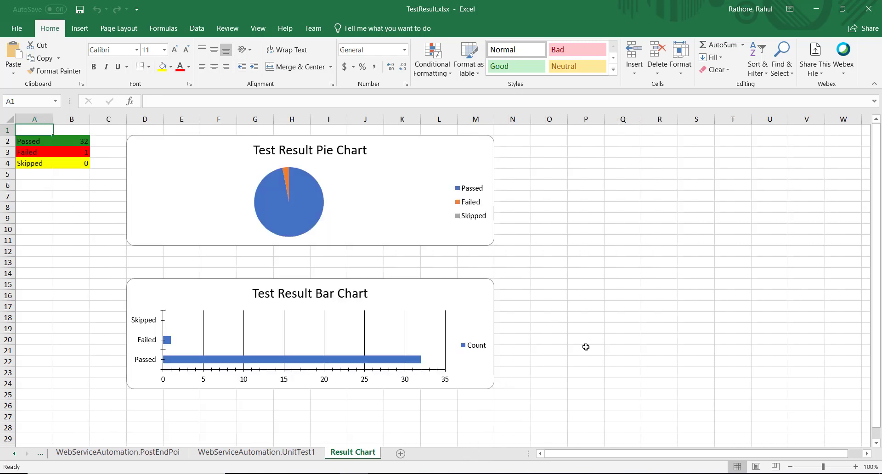
pyautogui.moveTo(432, 165)
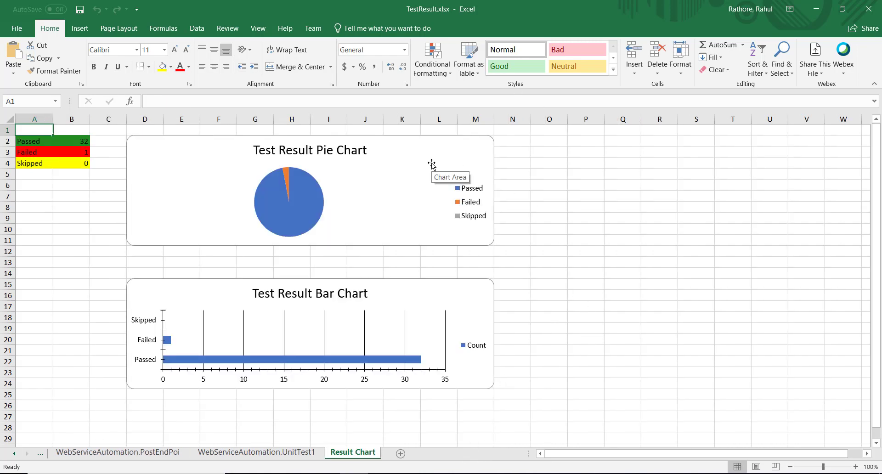
pyautogui.moveTo(185, 316)
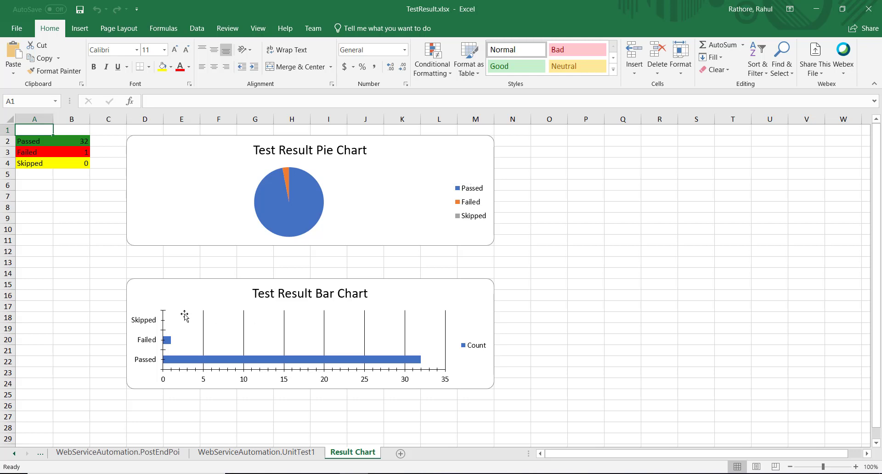
pyautogui.moveTo(646, 349)
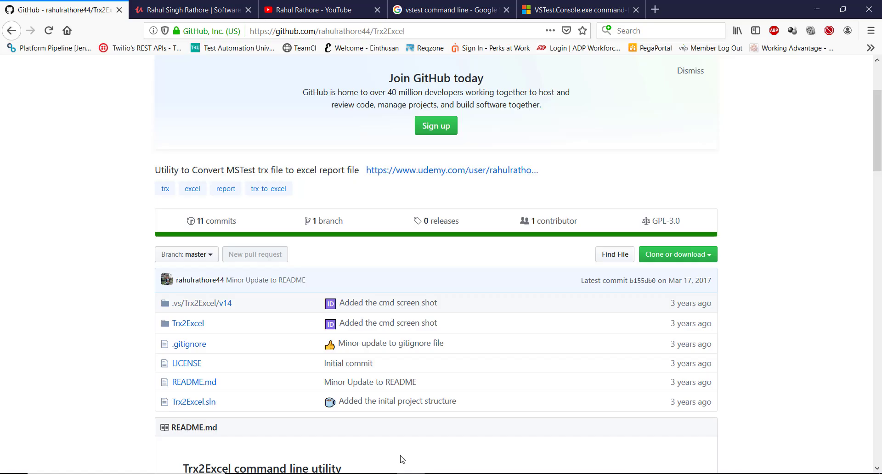
# - Scroll the rahulrathore44/Trx2Excel GitHub page to its README's command-line usage
pyautogui.scroll(3)
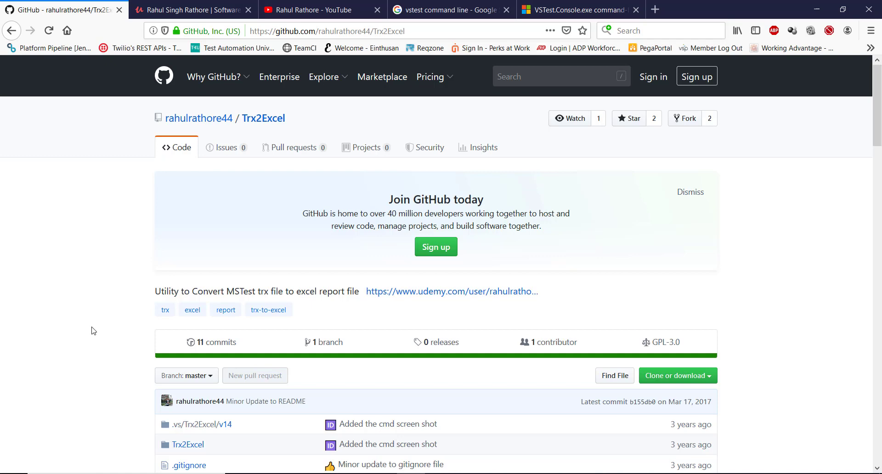
pyautogui.scroll(-3)
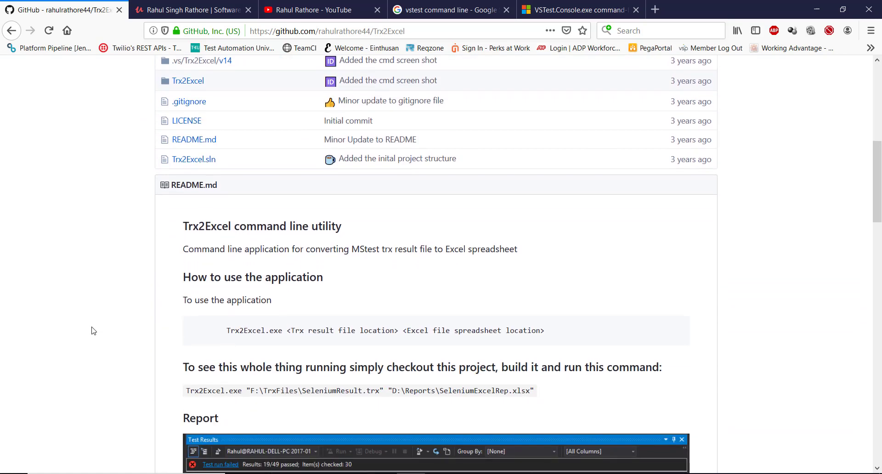